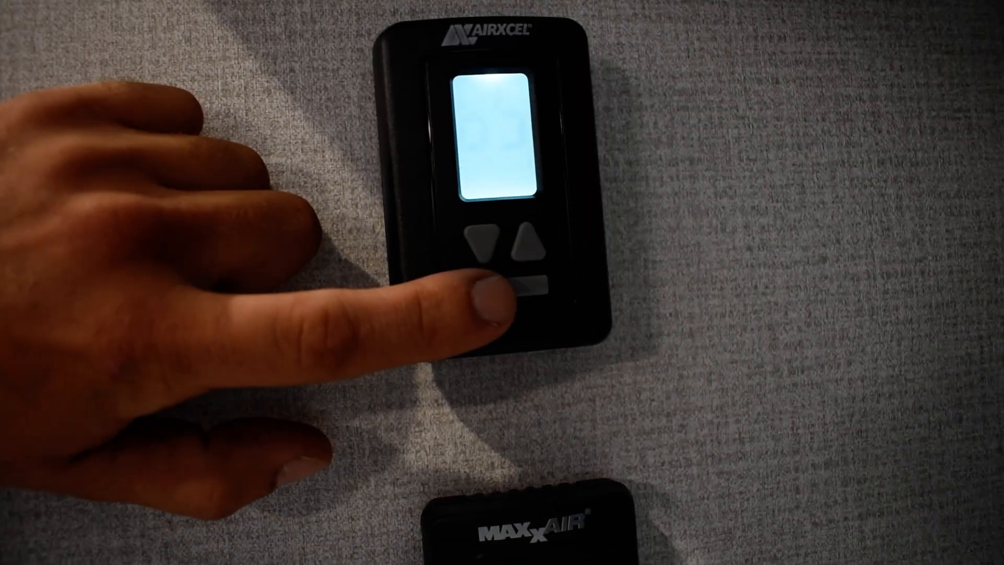
{"action": "left_click", "coordinate": [528, 278]}
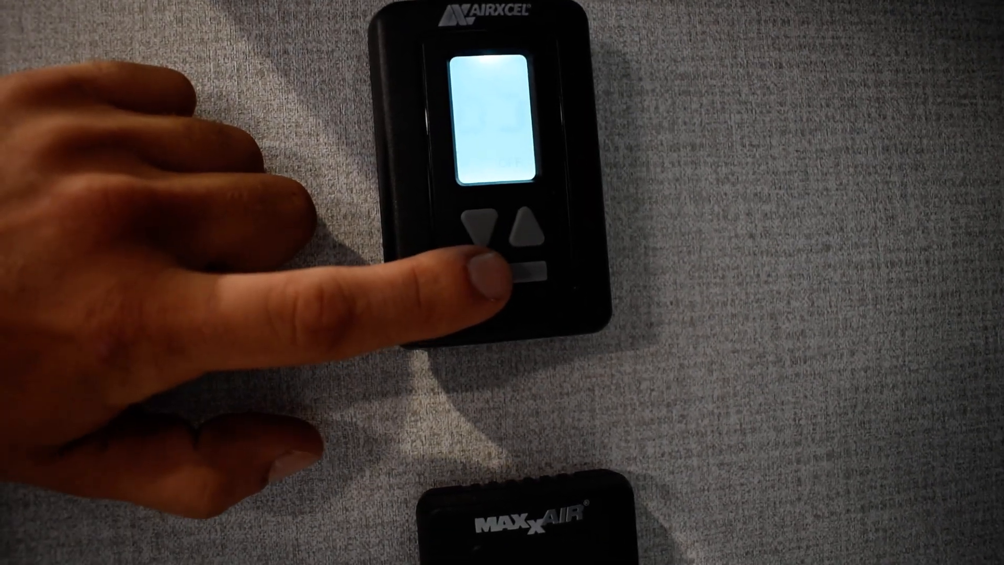